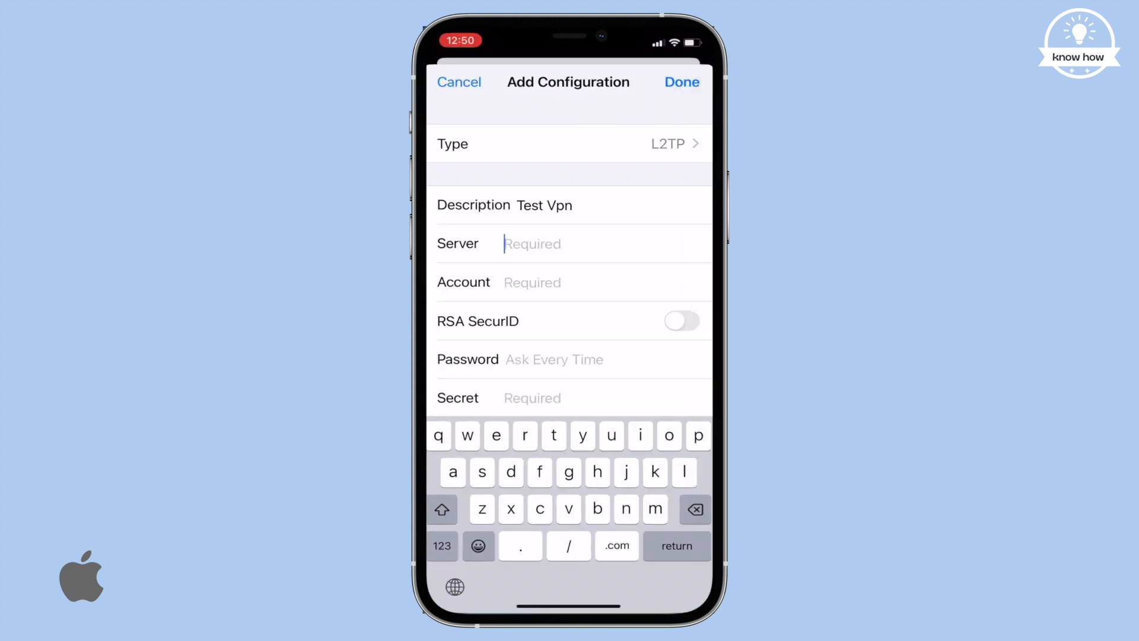
Leave the VPN settings page and return to the iPhone home screen
text(v)
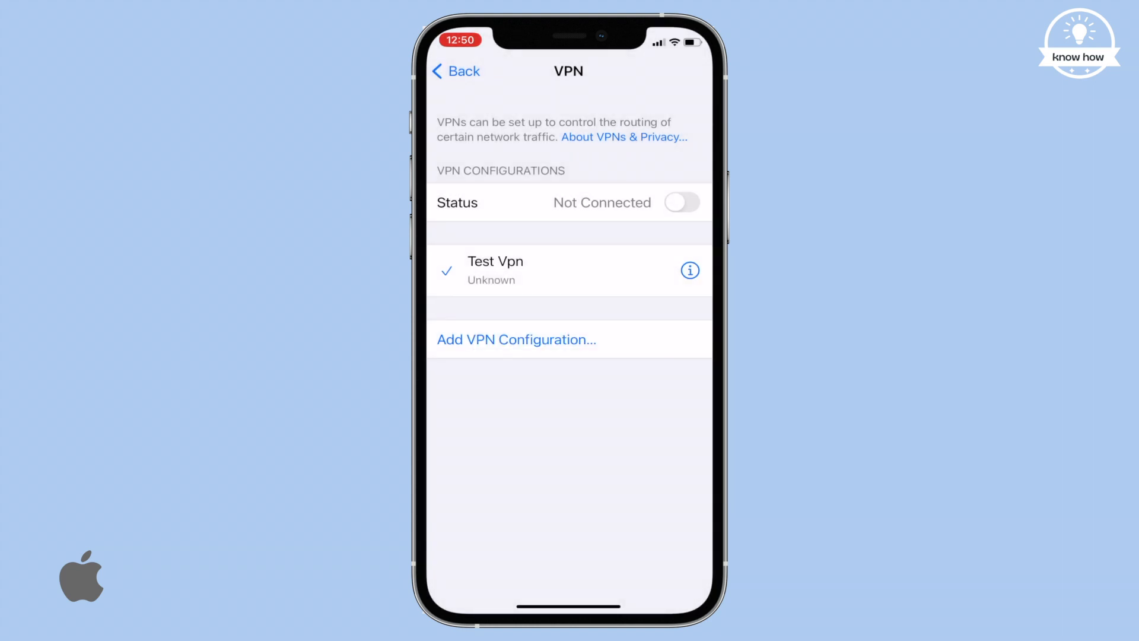
click(682, 202)
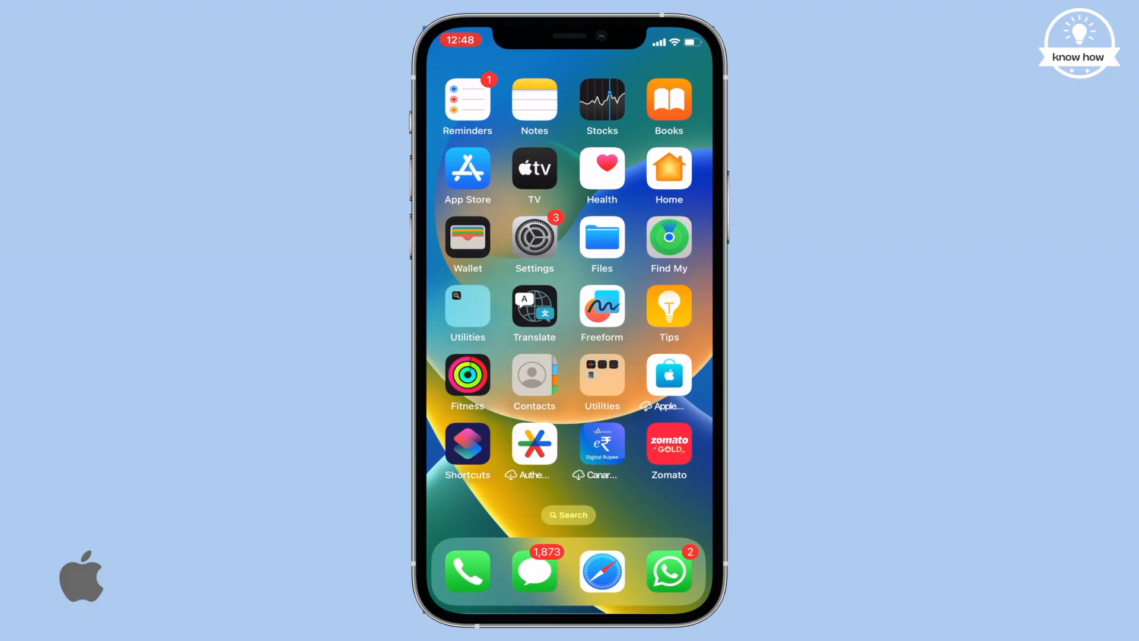
Open Settings, search 'Vpn' from General, and open the empty VPN settings page
click(534, 238)
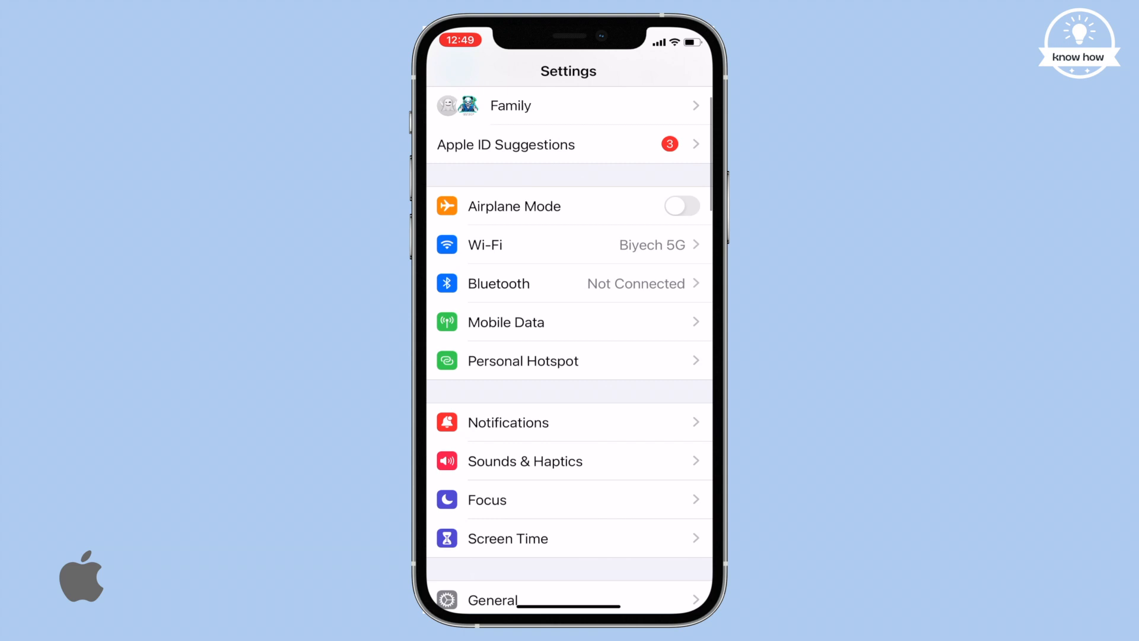
click(492, 600)
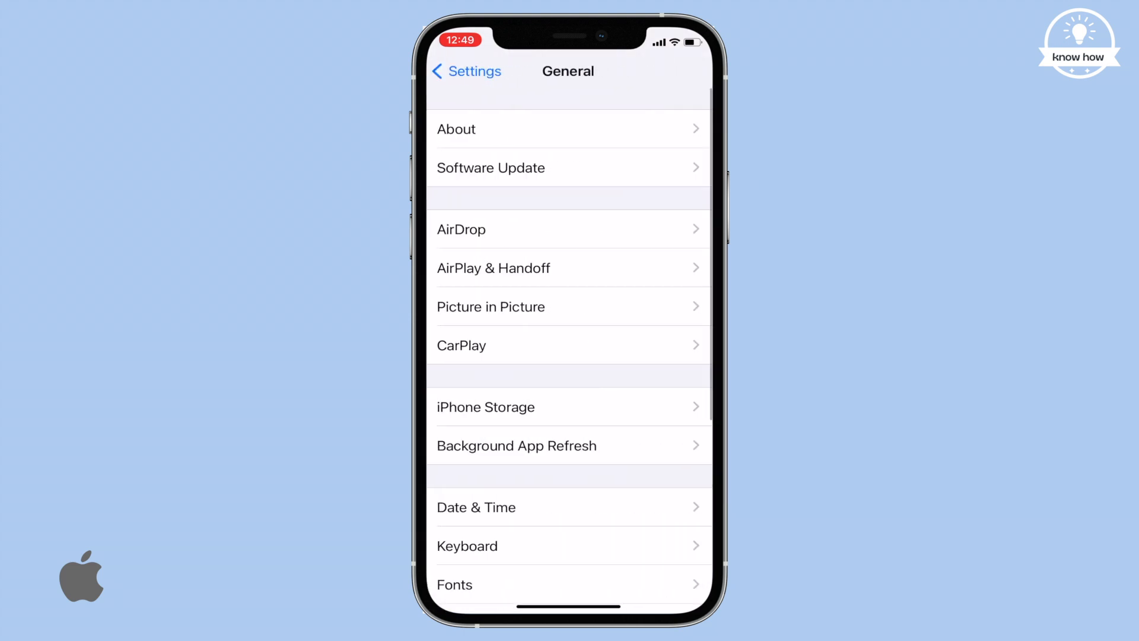
scroll(down, 3)
text(V)
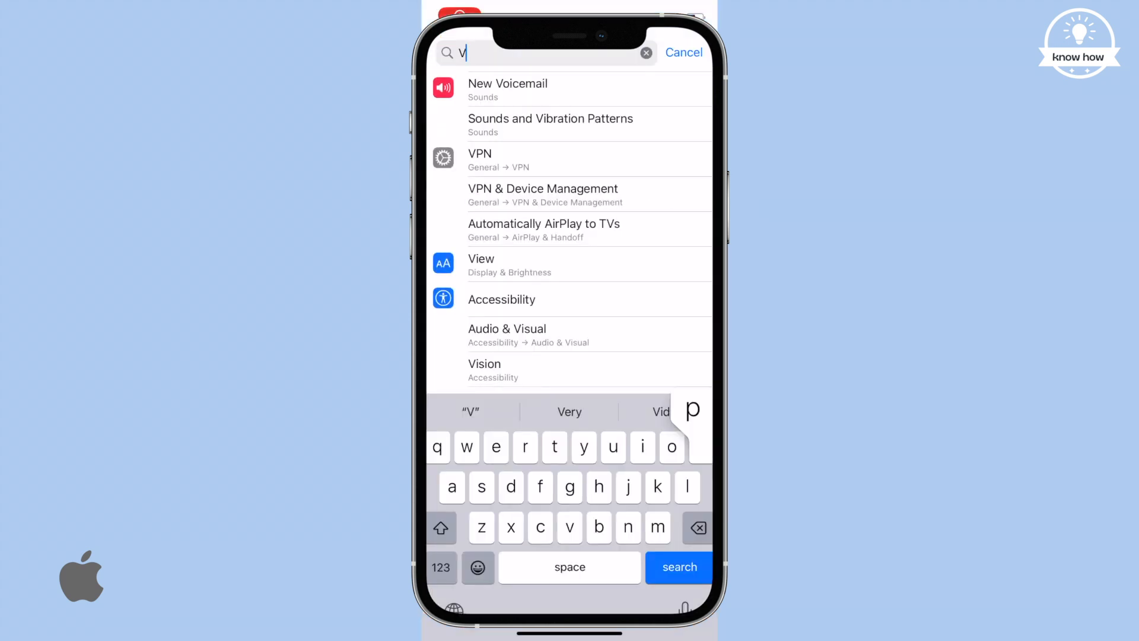
text(pn)
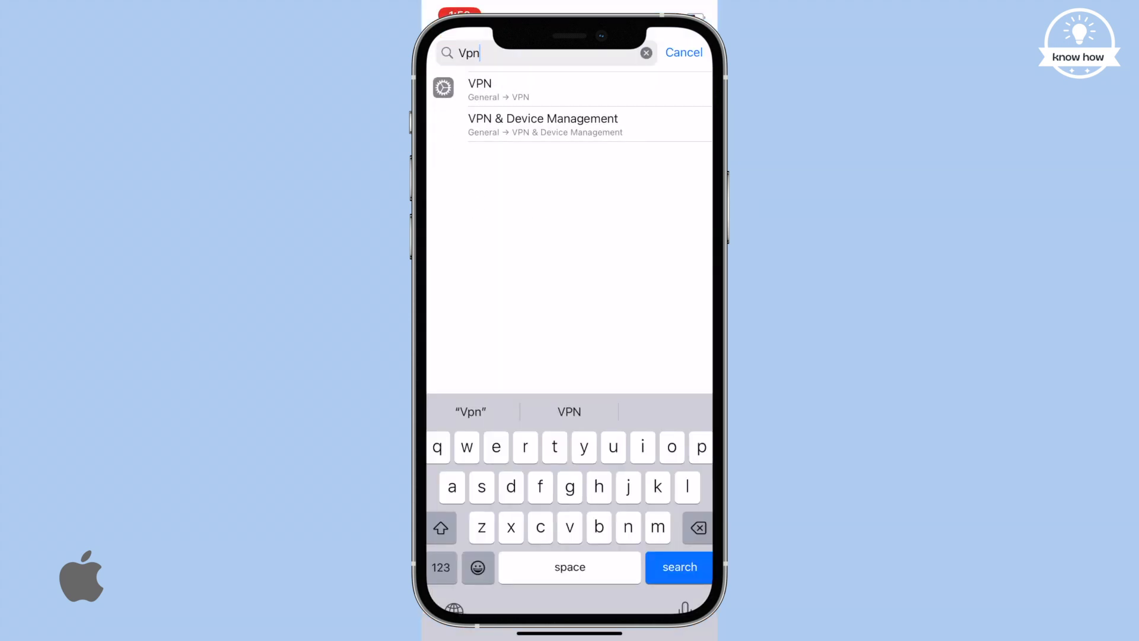
click(543, 119)
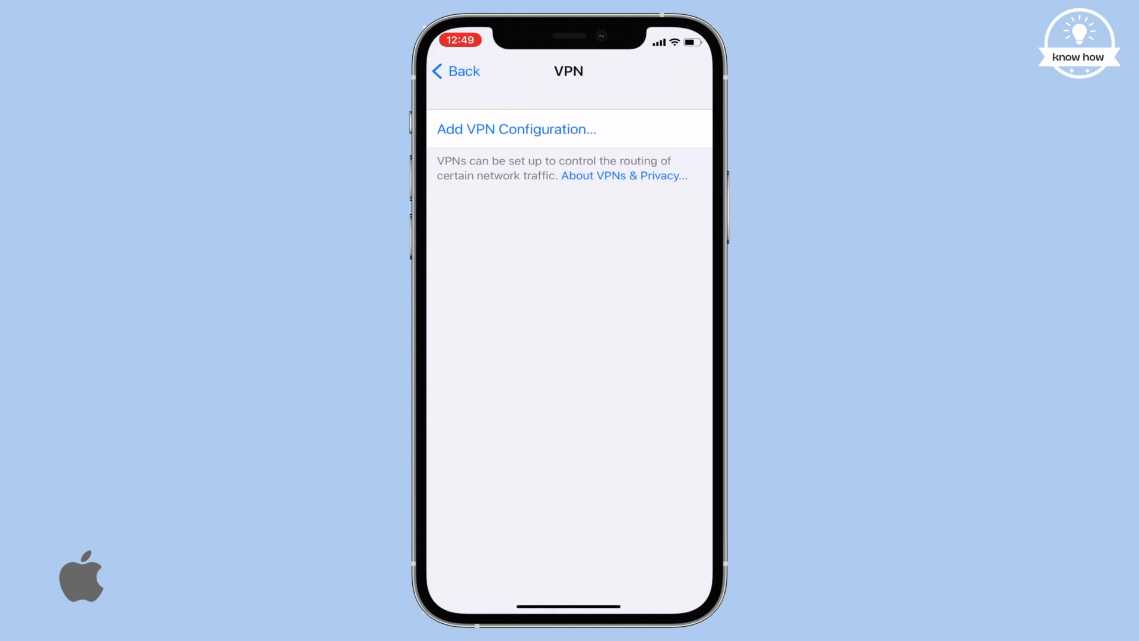
Add a new L2TP VPN configuration described as 'Test Vpn'
click(516, 128)
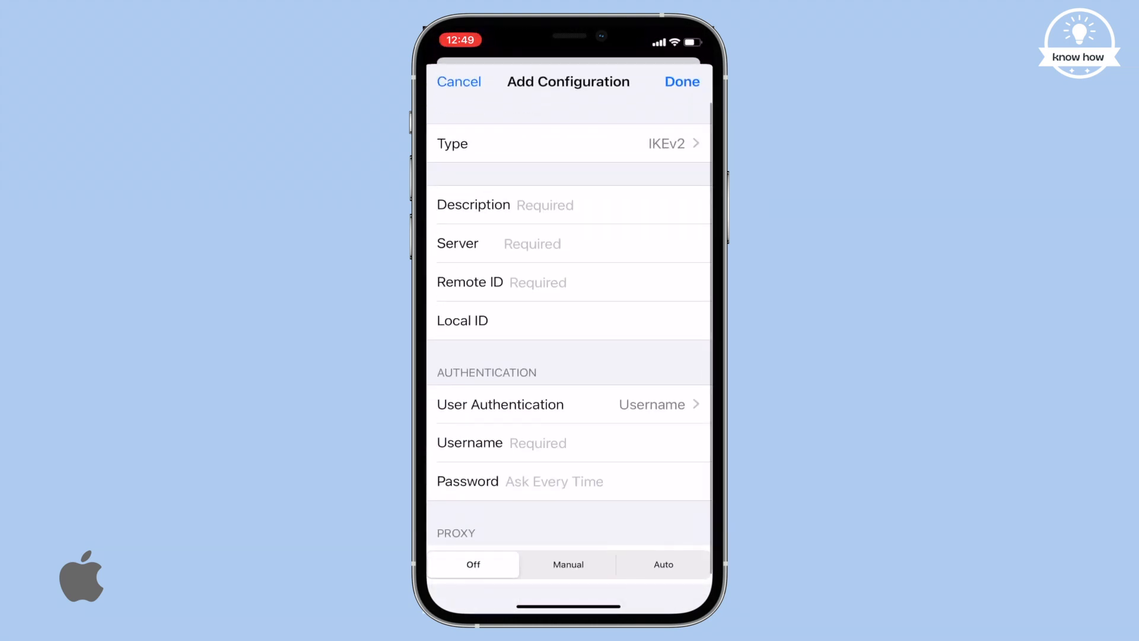
click(568, 144)
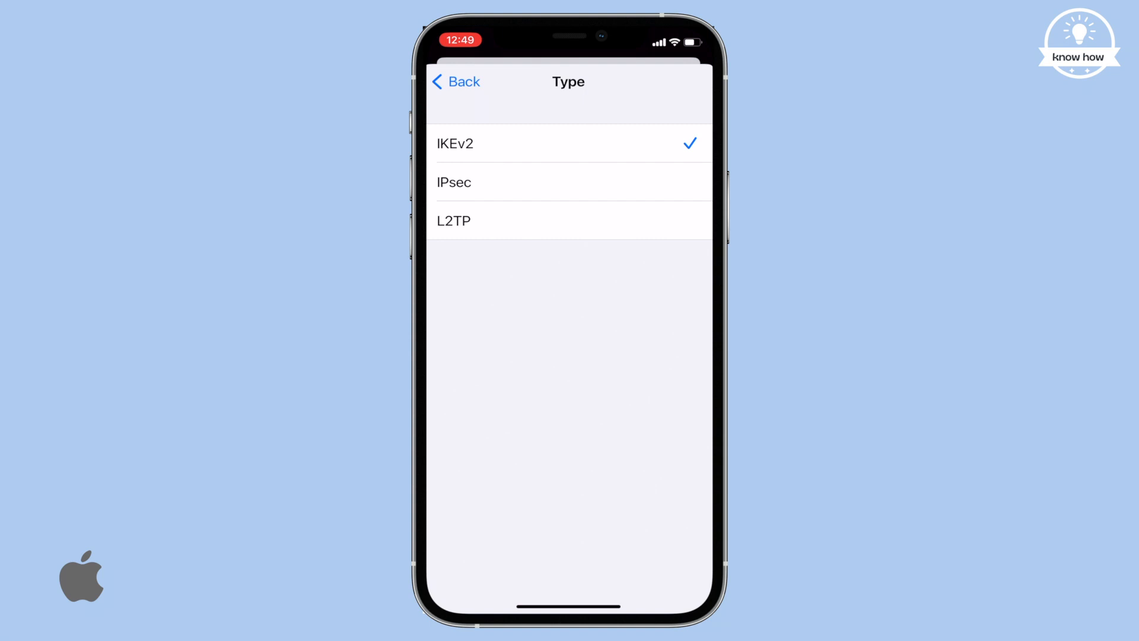
click(453, 221)
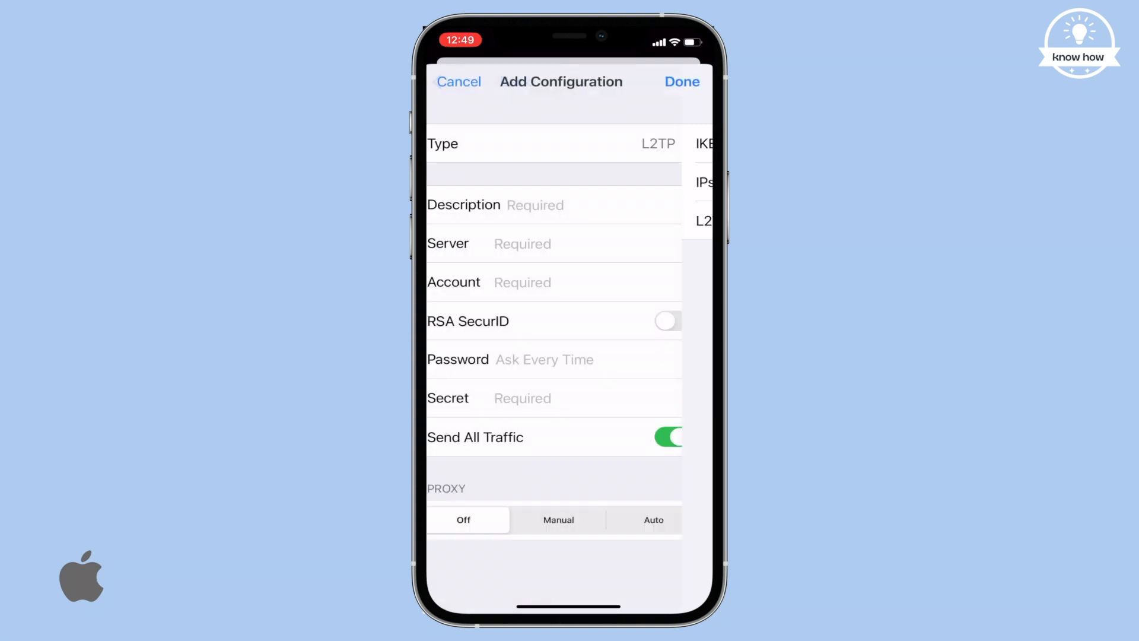
click(539, 204)
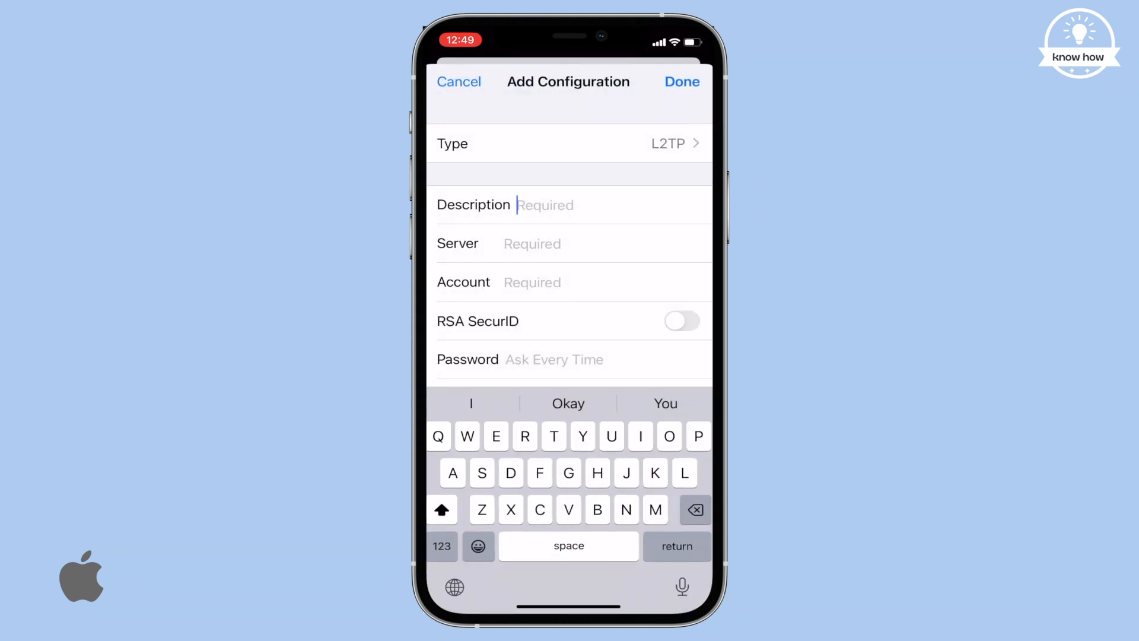
text(Test Vpn)
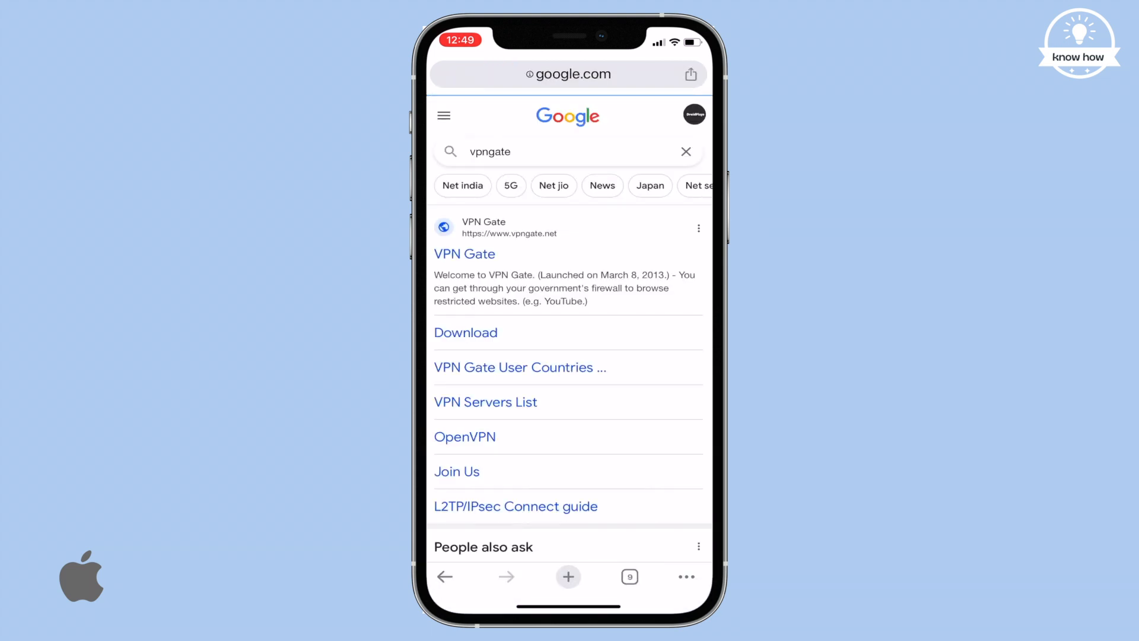
Open the VPN Gate result from the Google 'vpngate' search in Chrome
click(464, 254)
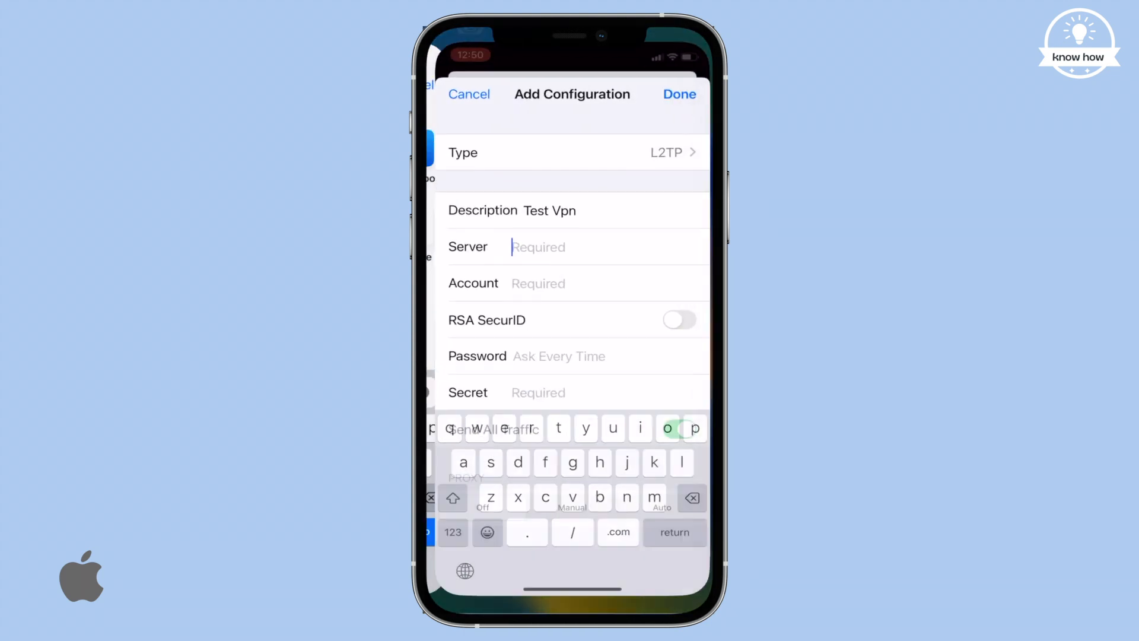
Enter server public-vpn-160.opengw.net and account 'vpn', then save the Test Vpn configuration
text(public-vpn-160.opengw.net)
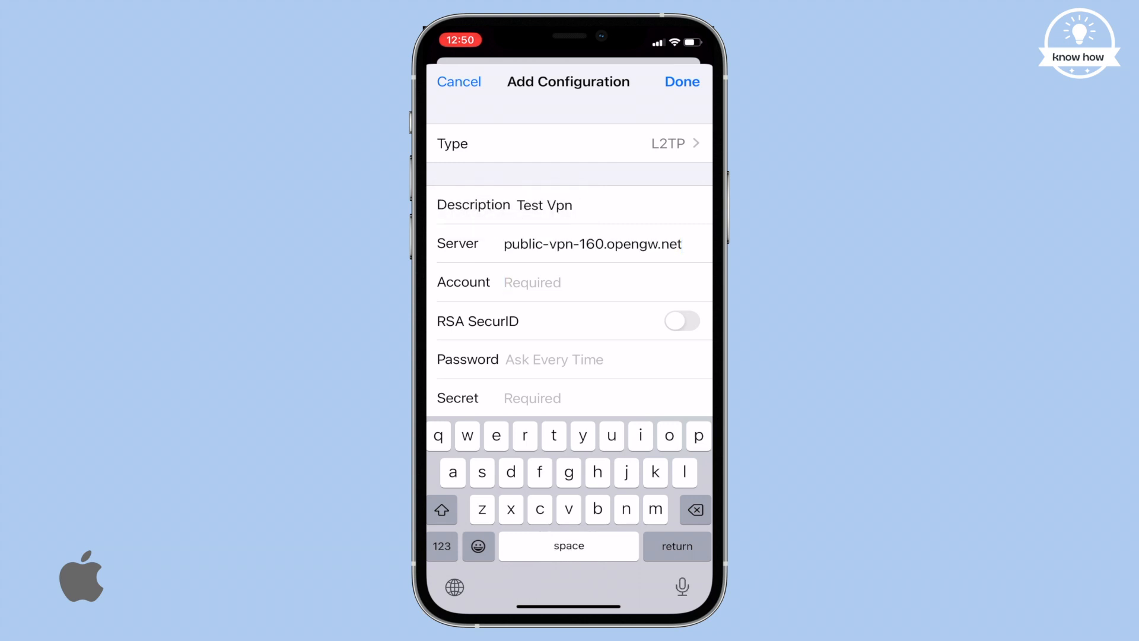
text(vpn)
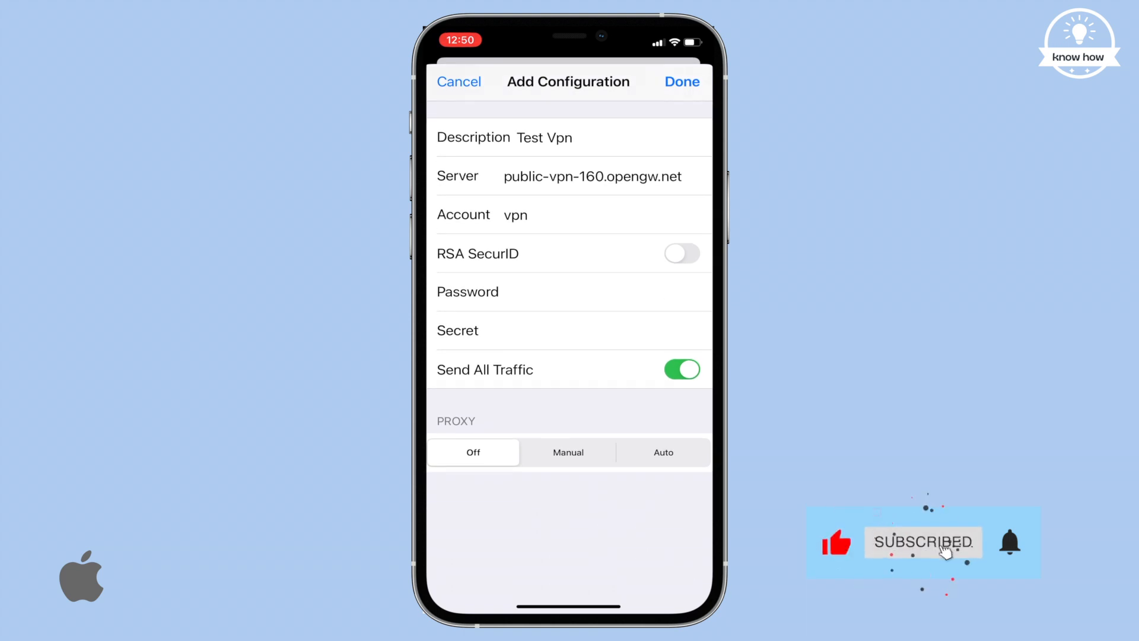
scroll(down, 3)
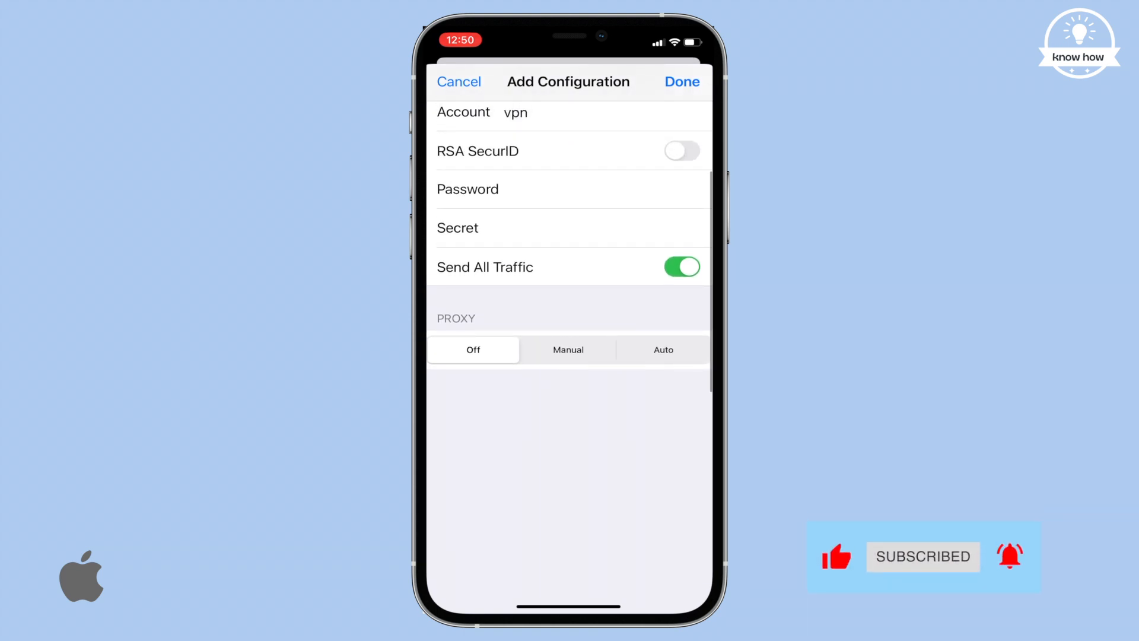
click(682, 82)
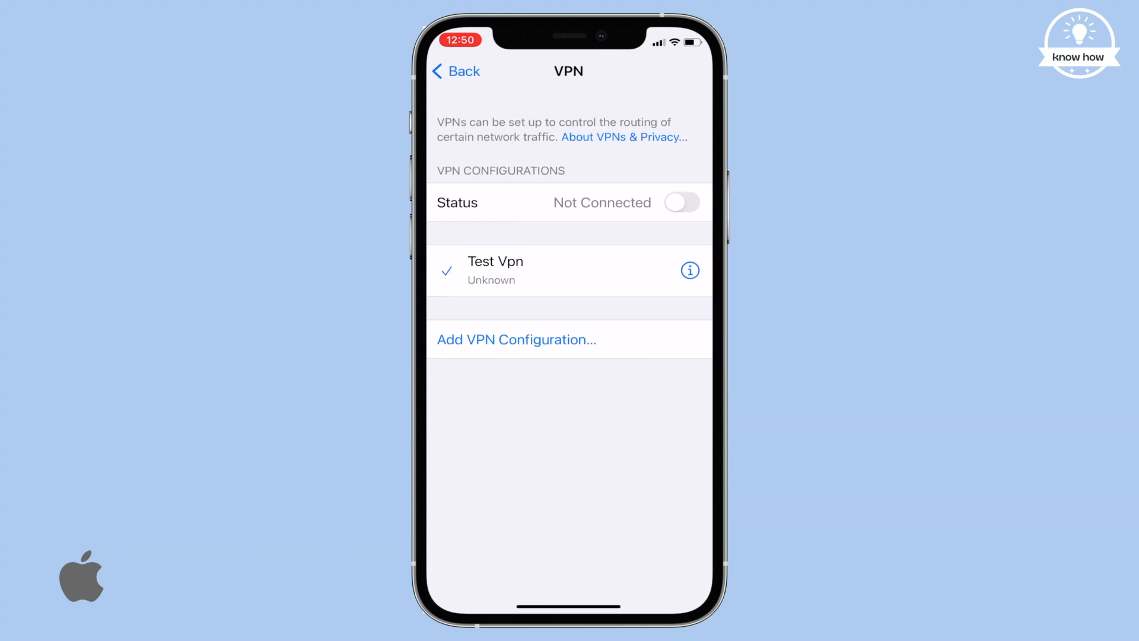
Turn on the VPN Status switch to connect to Test Vpn
click(682, 202)
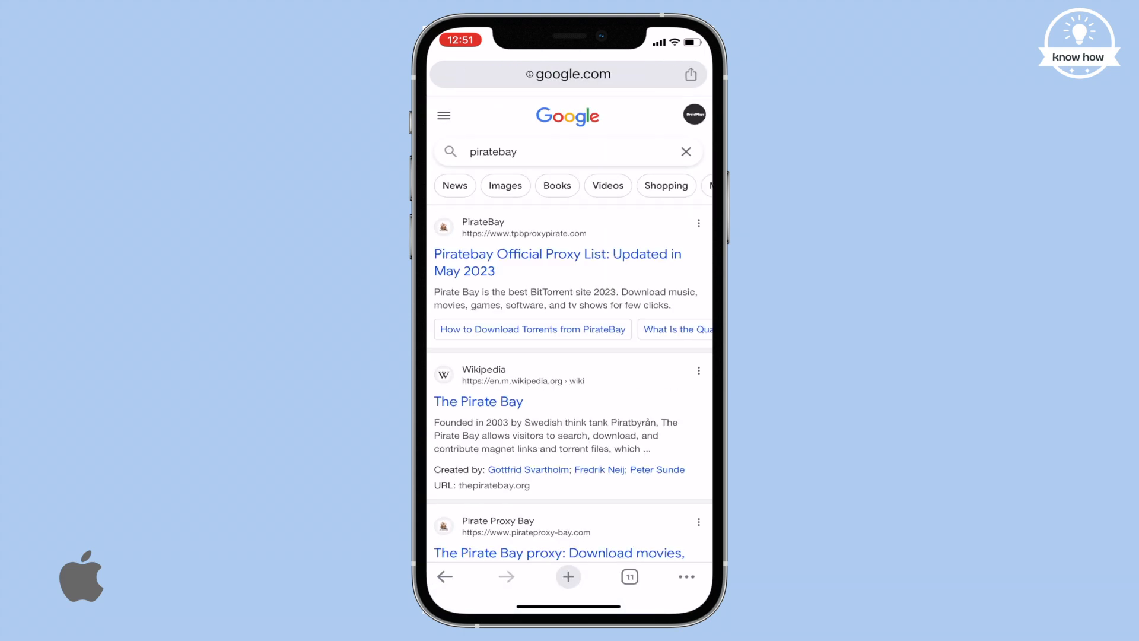
Open the Piratebay Official Proxy List result from the 'piratebay' search
click(558, 263)
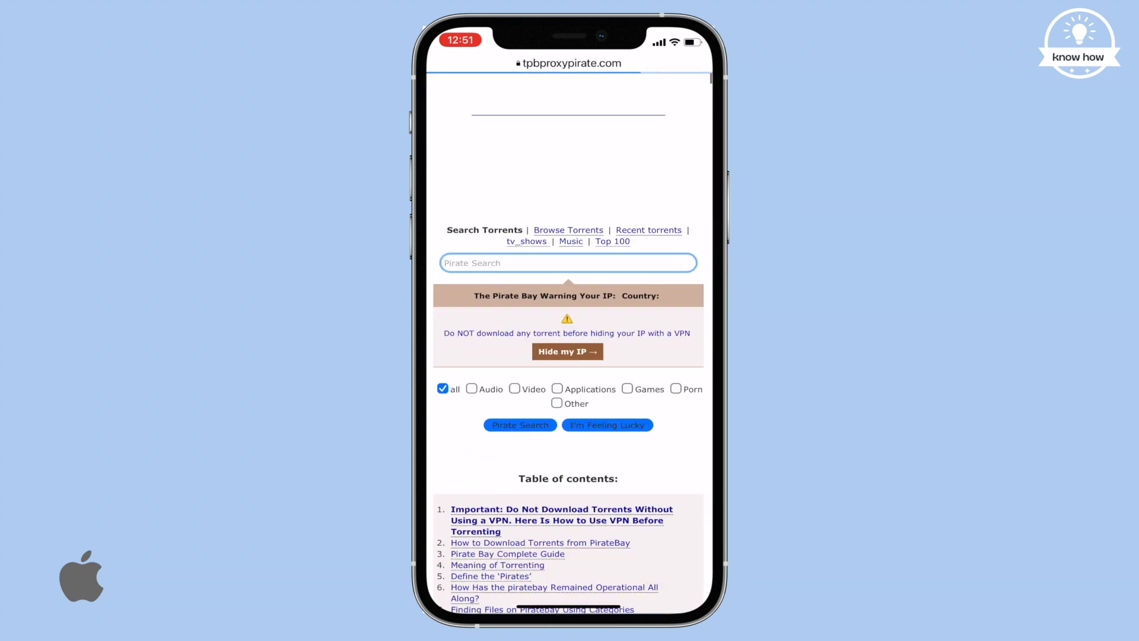